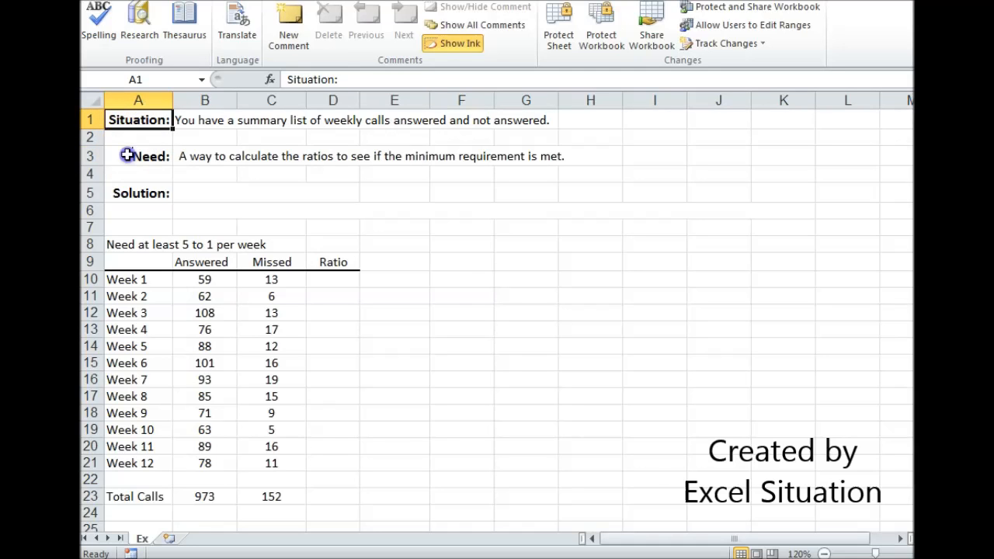
Enter Week 1's ratio in D10 as answered divided by missed calls, =B10/C10
left_click(138, 156)
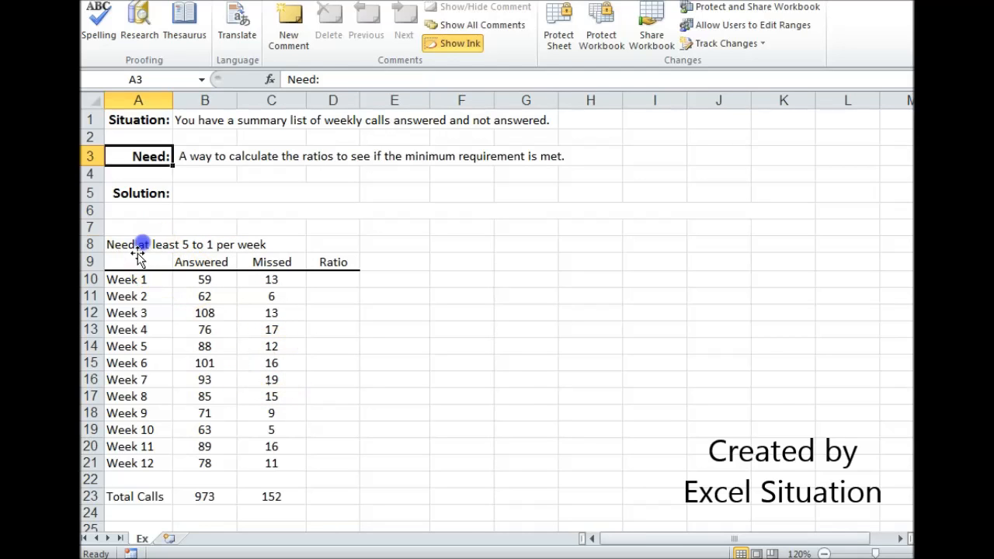
left_click(138, 261)
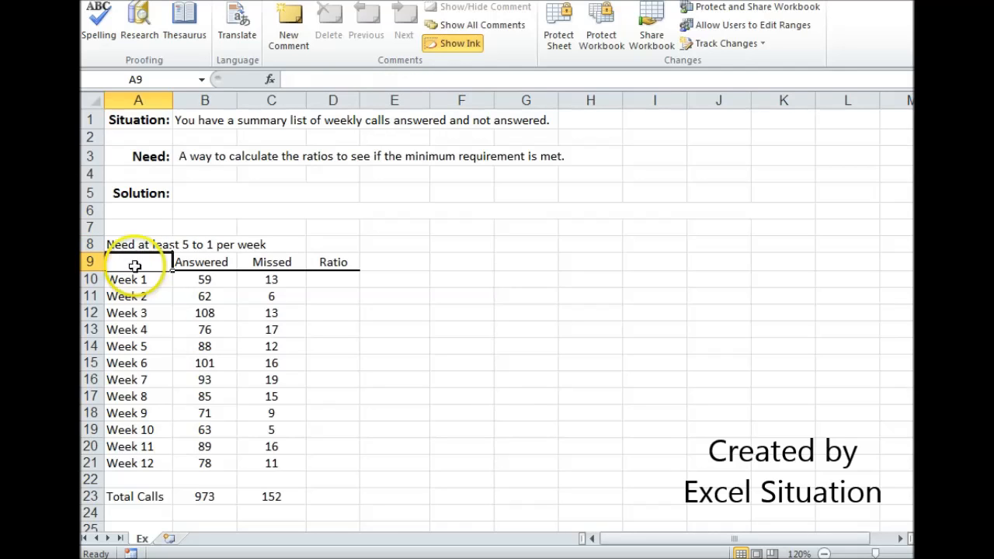
mouse_move(183, 281)
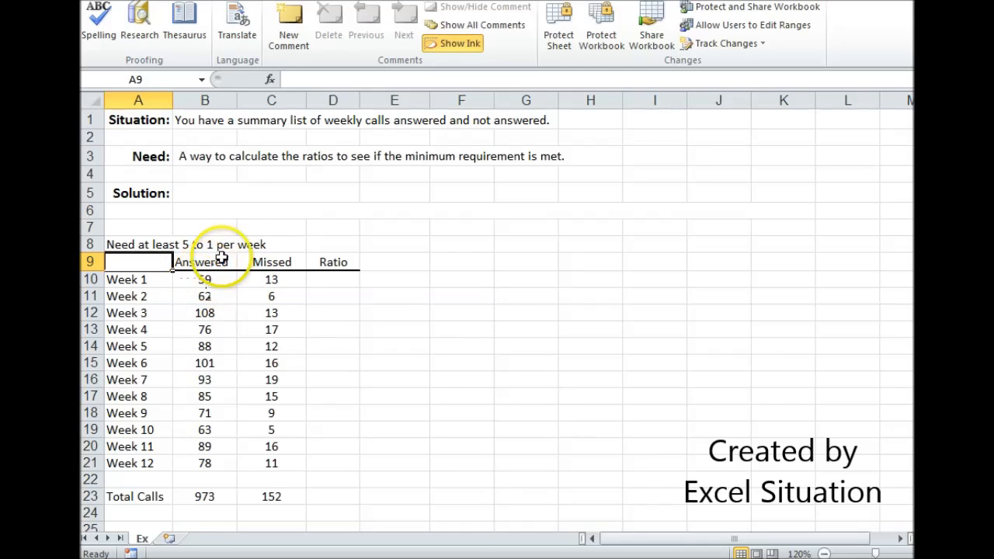
left_click(333, 279)
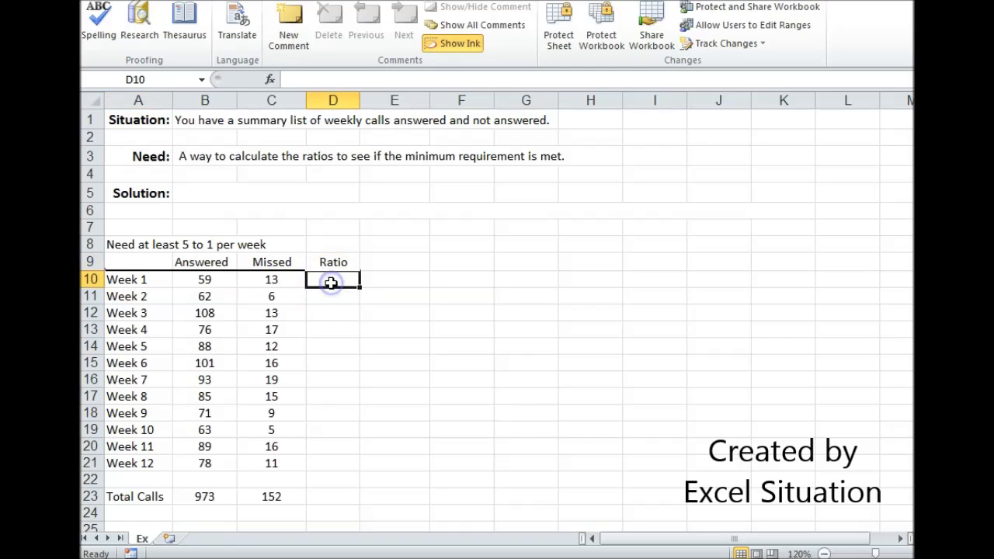
left_click(205, 279)
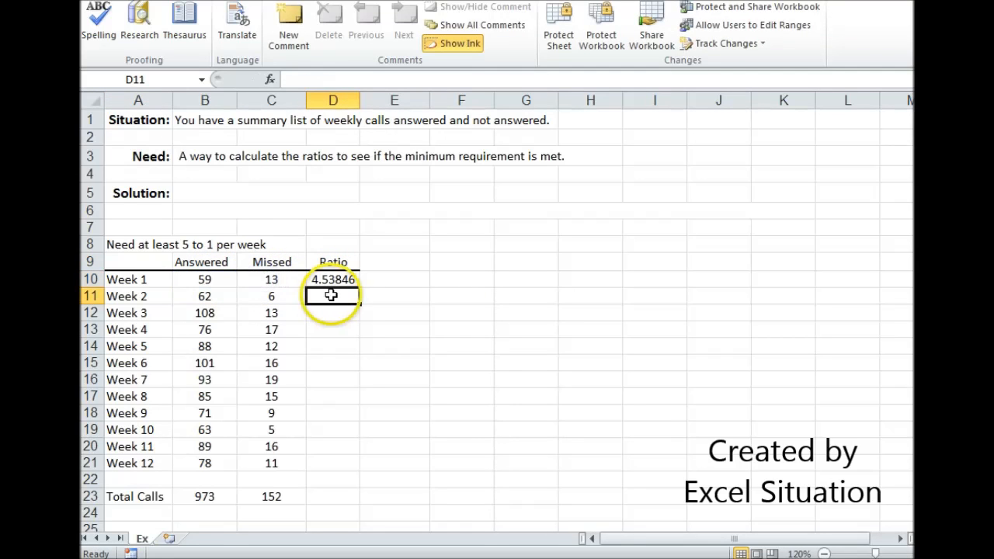
Edit D10 to =ROUND(B10/C10,1)&" to 1" so it shows 4.5 to 1
left_click(332, 280)
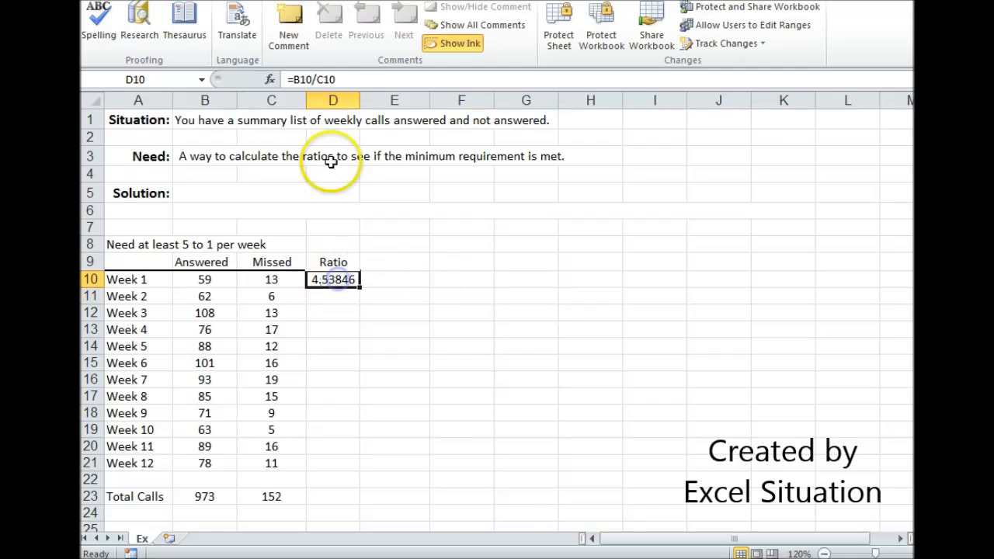
double_click(332, 279)
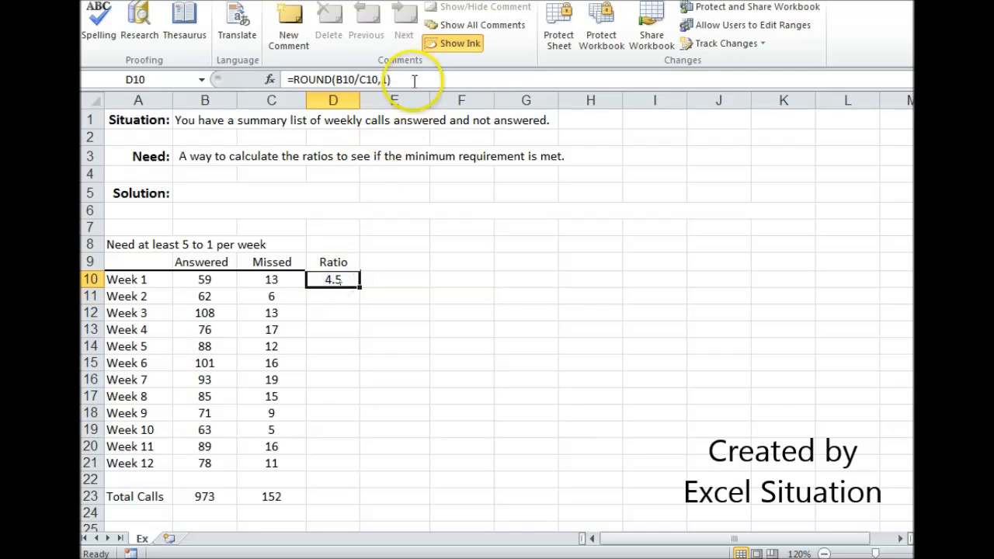
type("&\"")
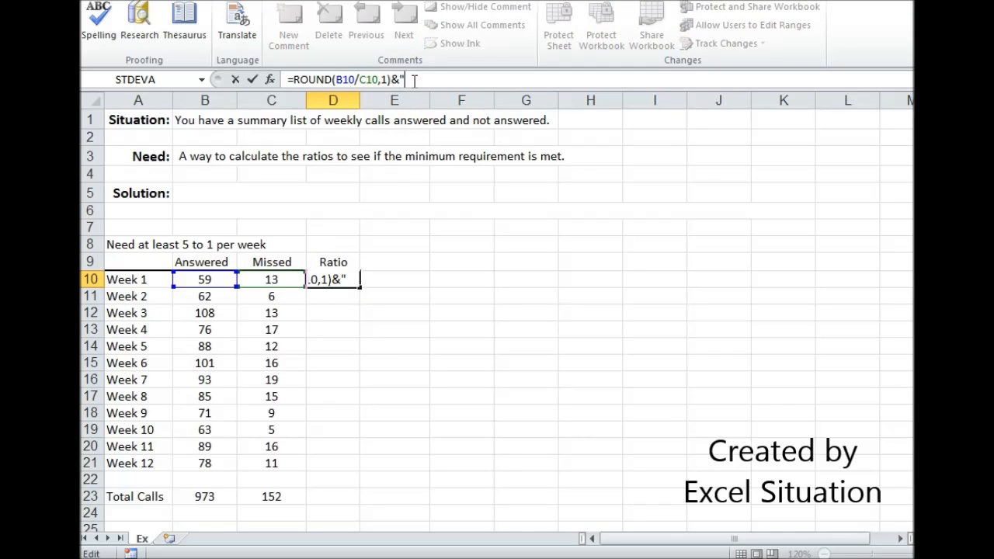
type("to 1")
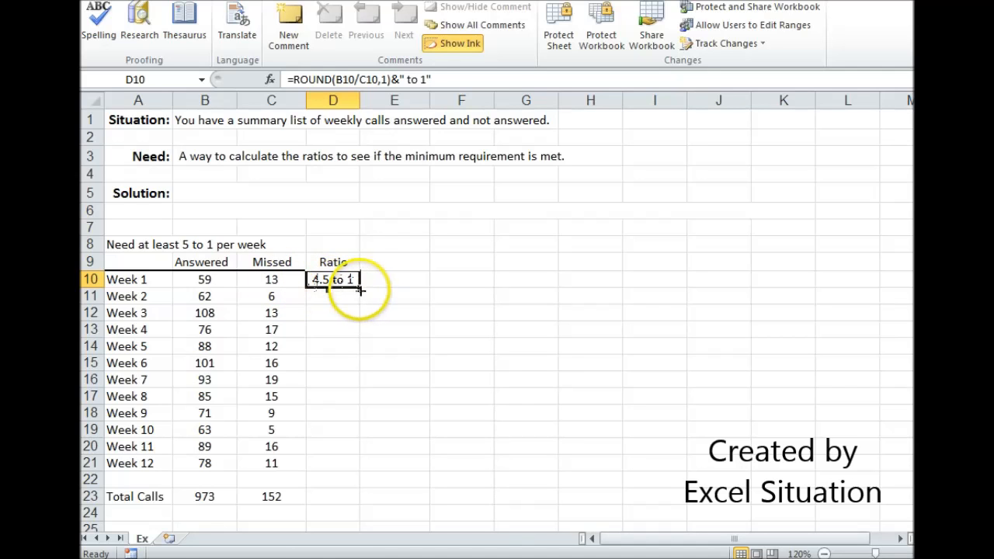
Copy the ratio formula into D11:D21 and the Total Calls row, then select B24 for the successful-week count of 9
right_click(332, 463)
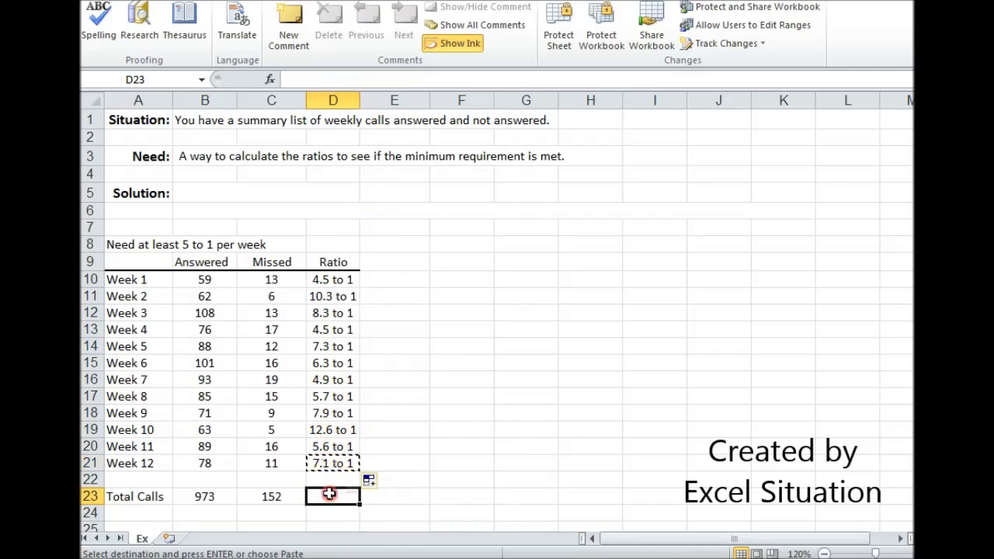
key("ctrl+v")
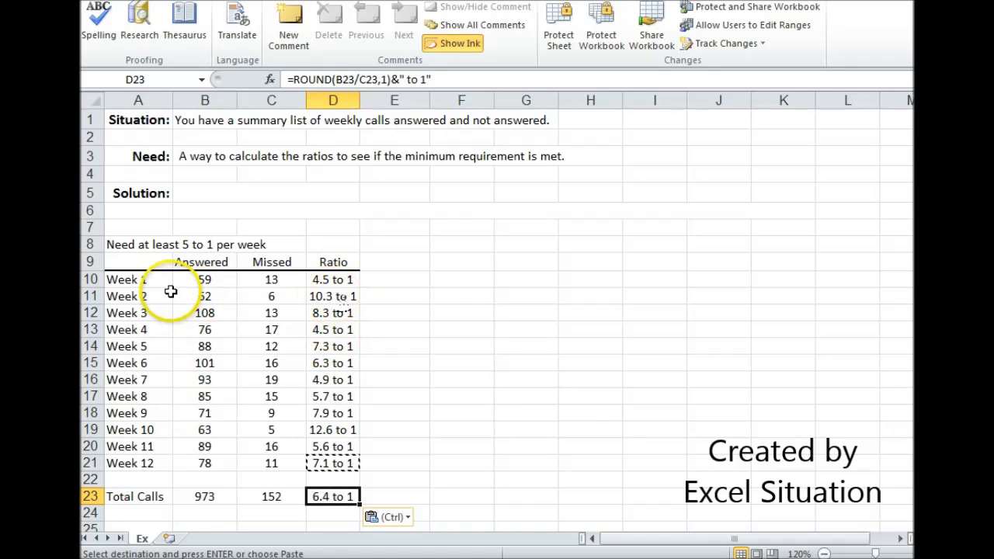
mouse_move(334, 292)
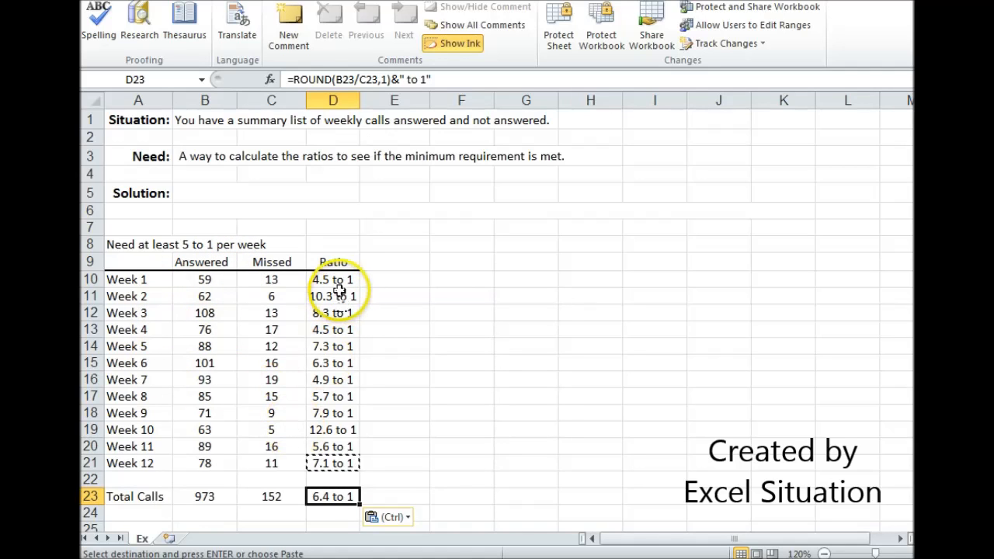
left_click(332, 279)
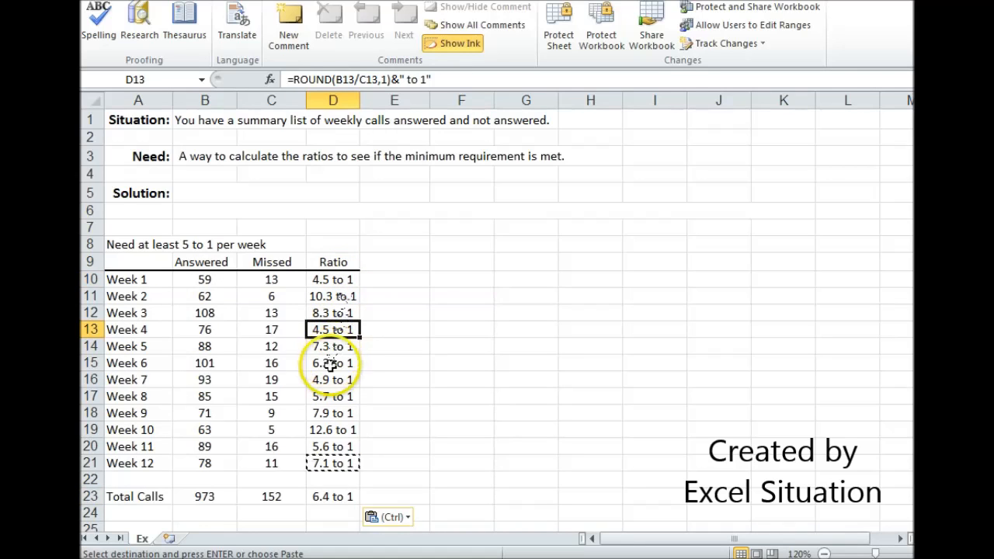
scroll("down", 3)
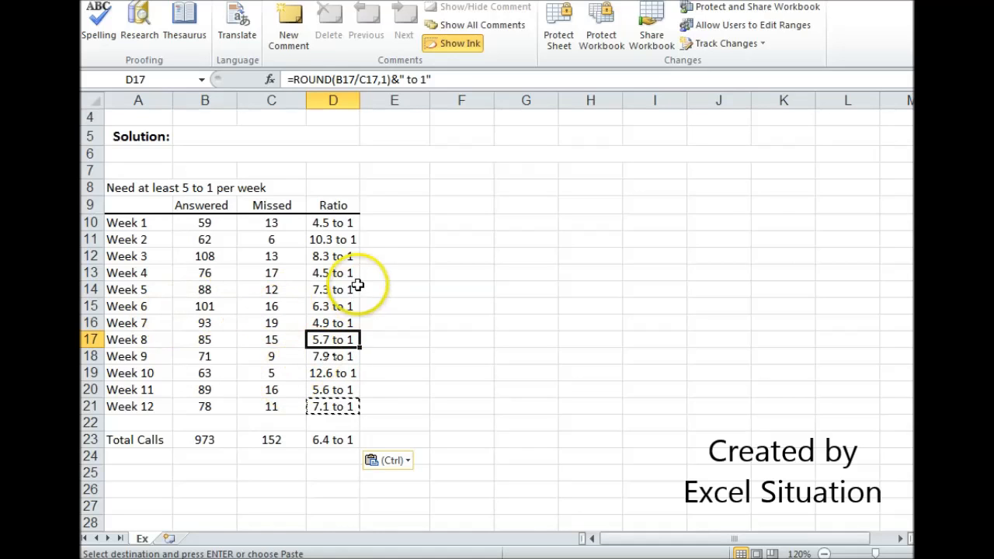
left_click(205, 455)
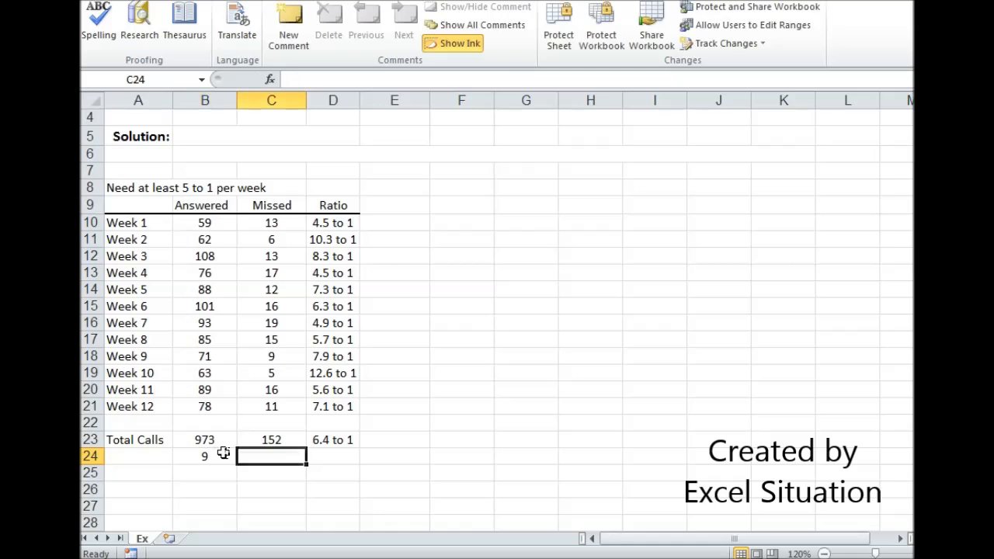
Enter 3 failed weeks in C24 and copy the ratio formula into D24, giving 3 to 1
type("3")
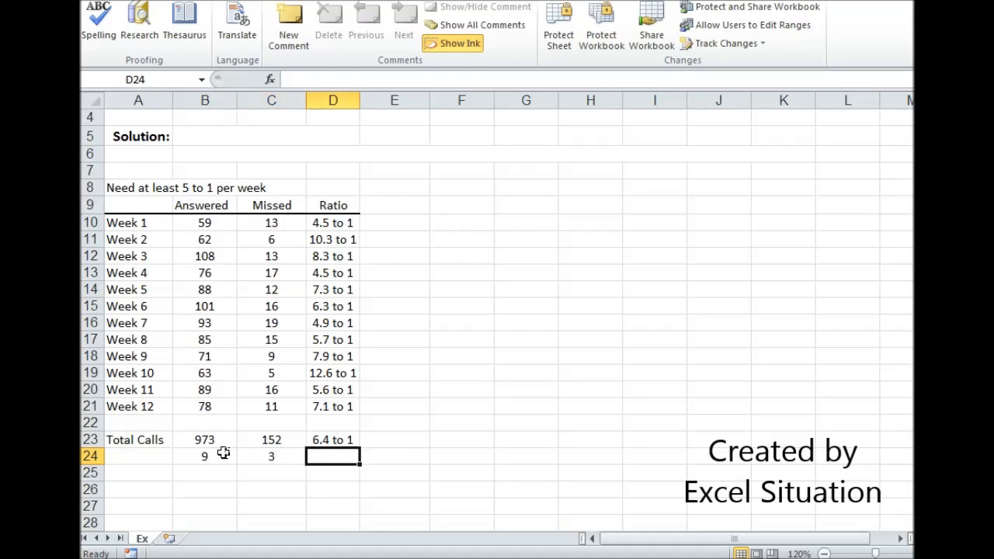
left_click(332, 439)
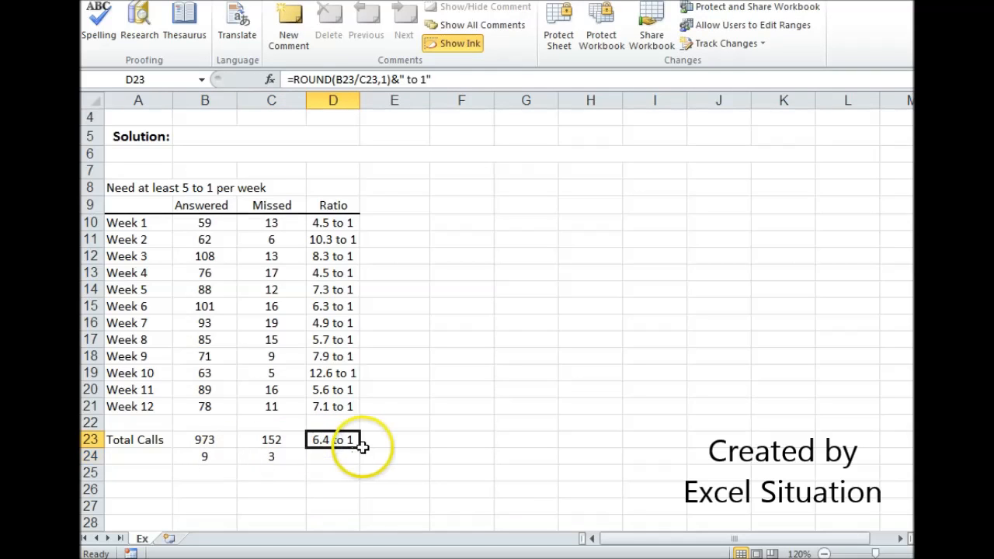
left_click(332, 457)
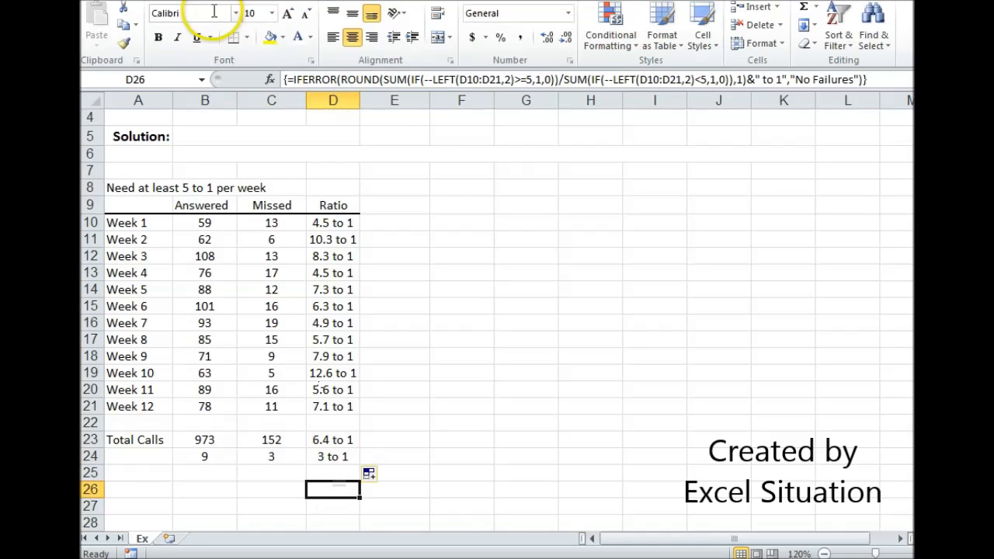
Enter the IFERROR/ROUND array formula in D26 counting ratios >=5 versus <5, giving 3 to 1
left_click(308, 37)
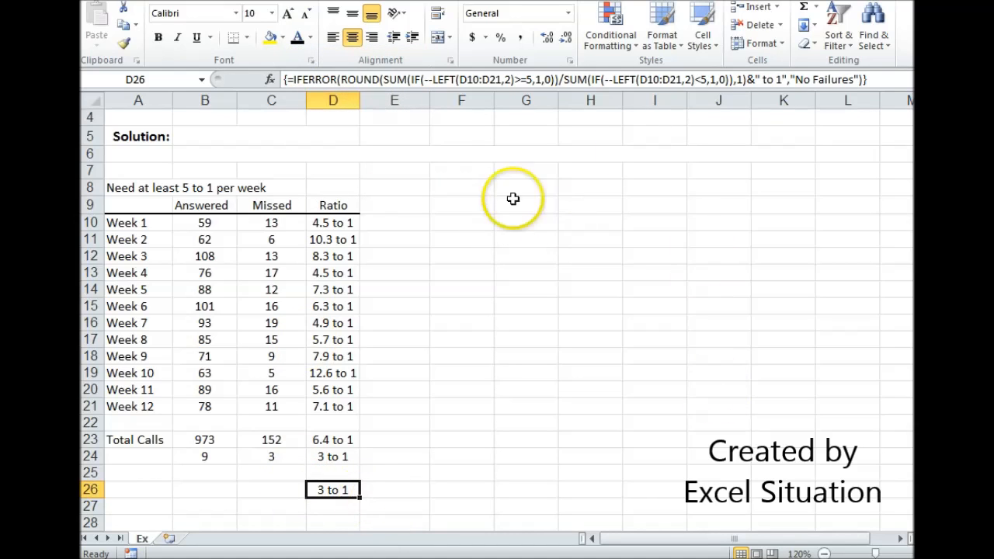
mouse_move(427, 345)
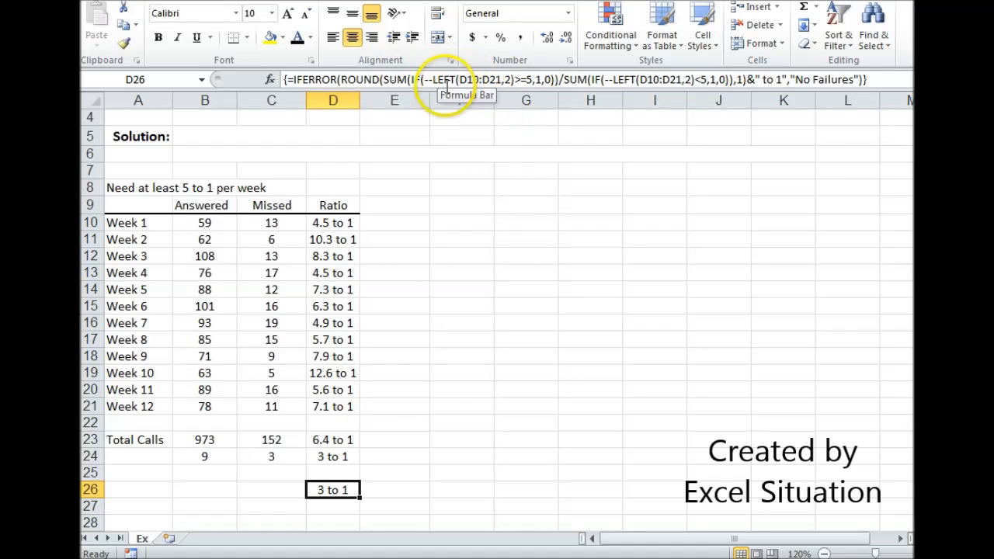
mouse_move(339, 214)
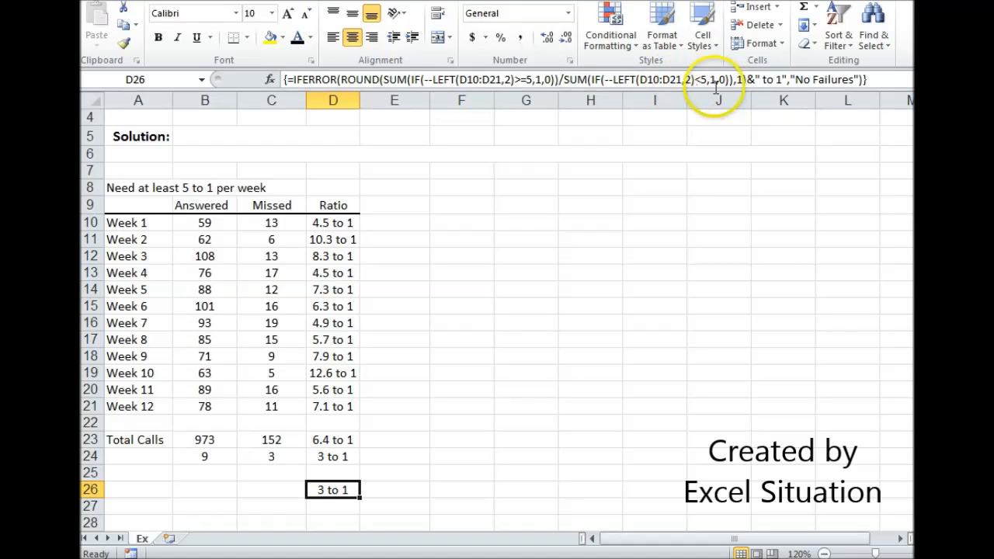
mouse_move(713, 87)
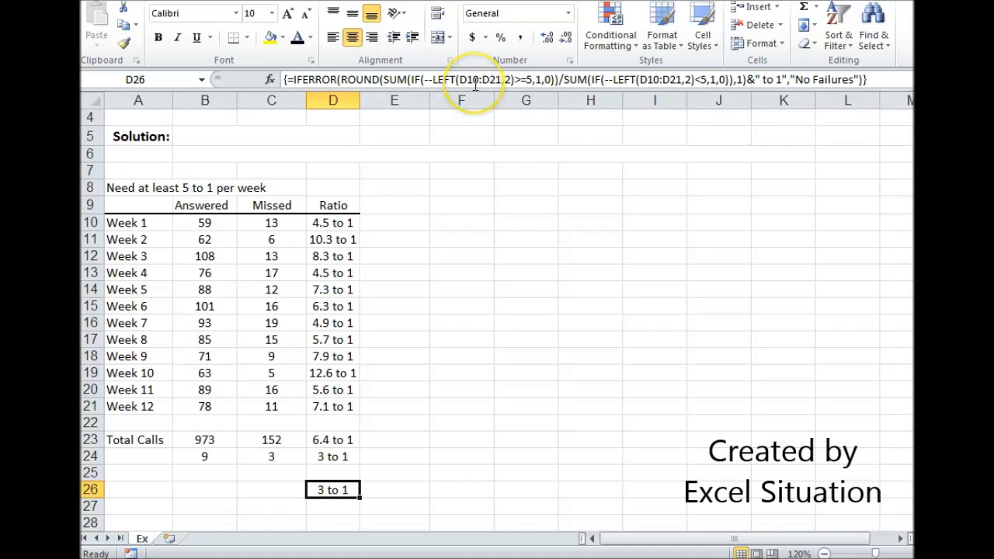
mouse_move(474, 81)
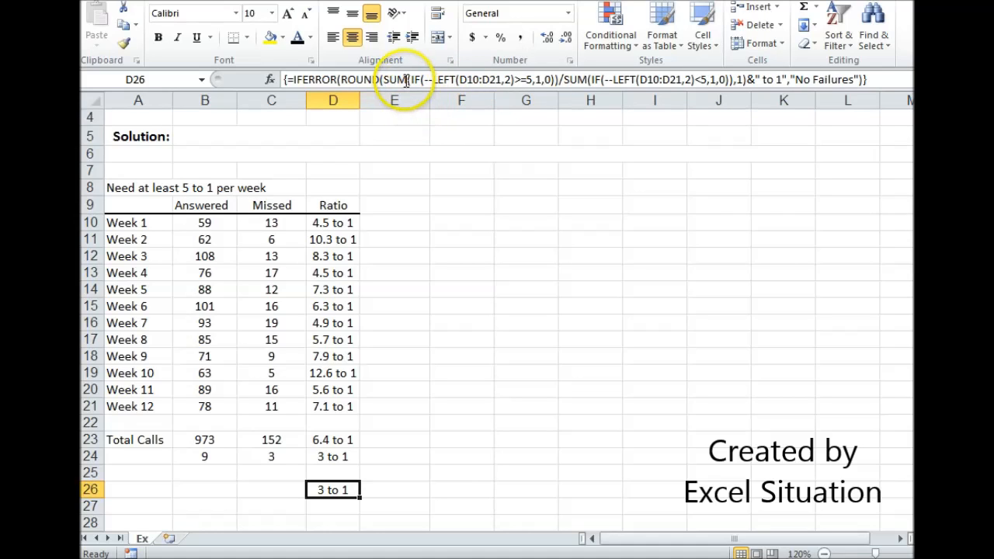
mouse_move(513, 84)
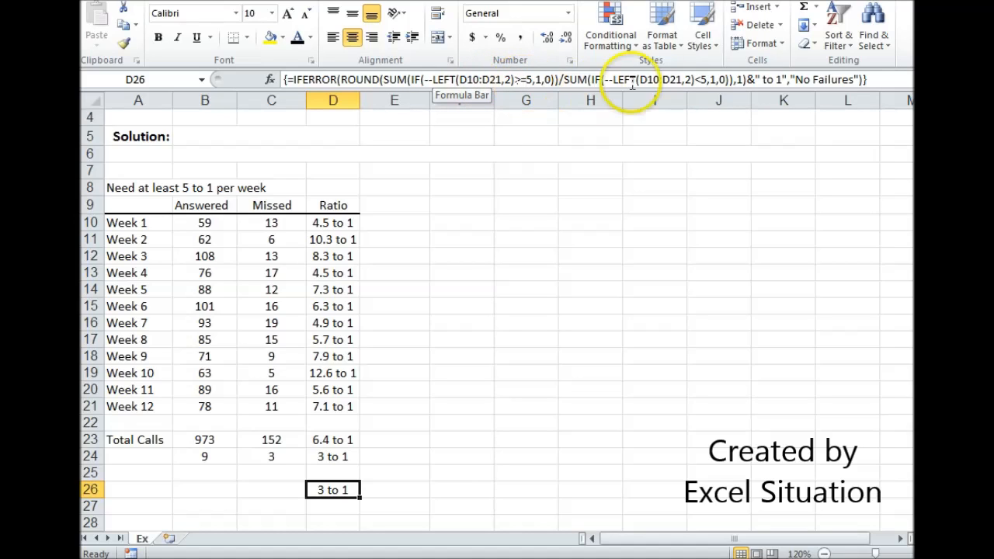
mouse_move(743, 81)
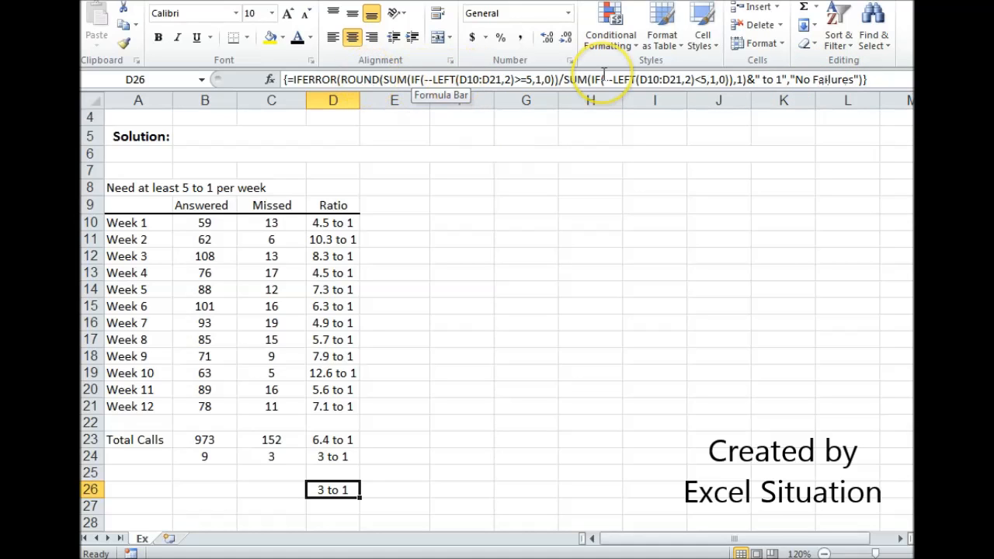
mouse_move(574, 87)
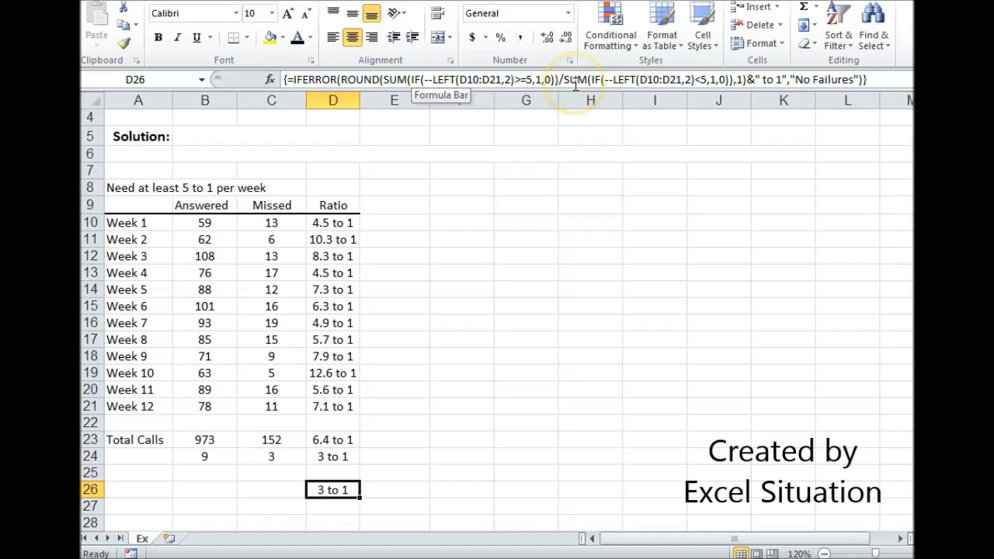
mouse_move(800, 86)
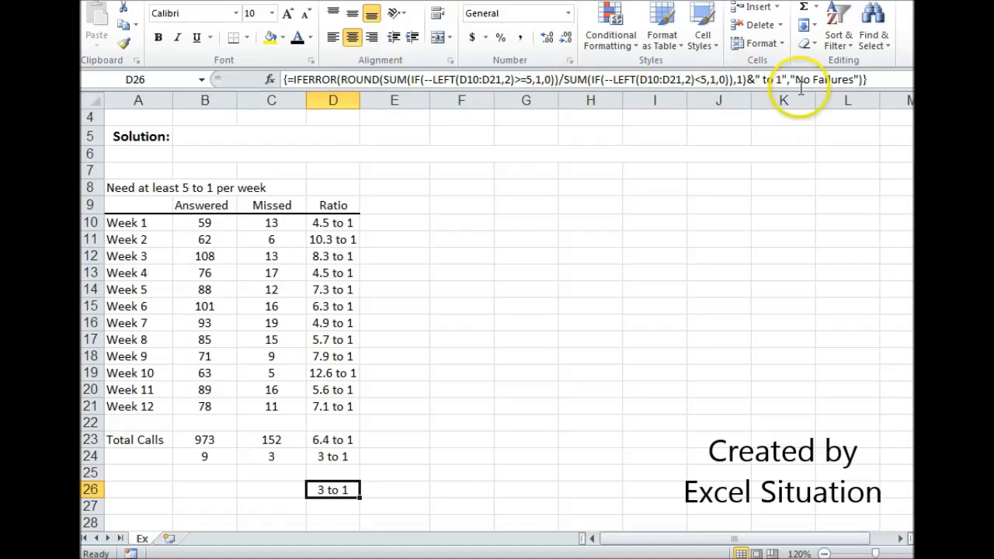